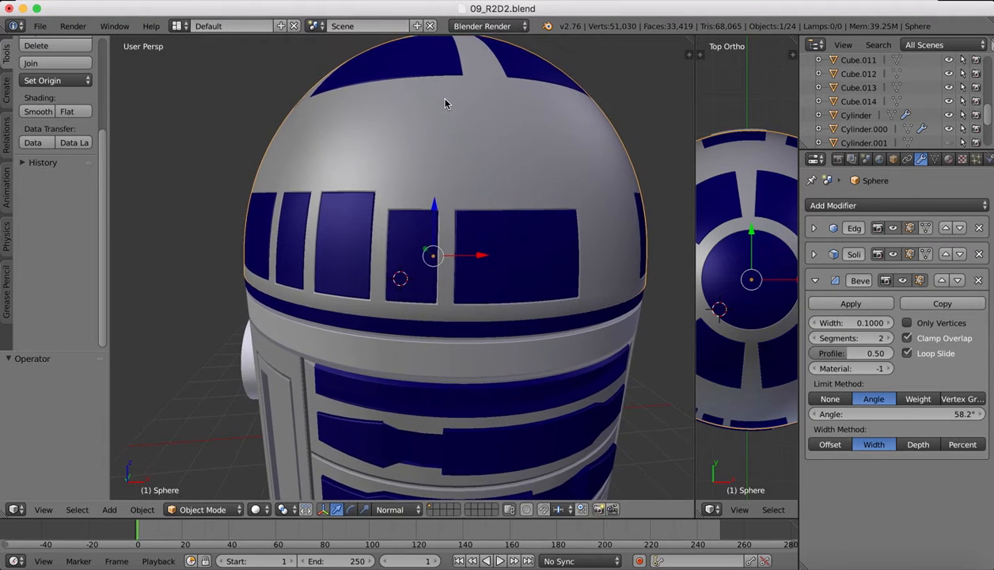
- Enter Edit Mode on the head mesh and knife-cut new edges across the blue dome panel faces
{"action": "scroll", "scroll_direction": "down", "scroll_amount": 3}
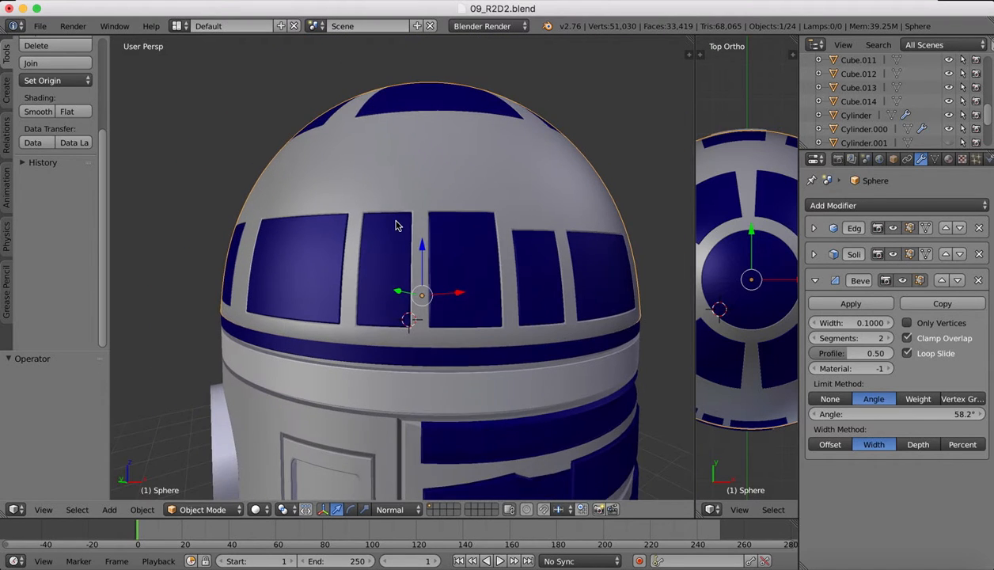
{"action": "scroll", "scroll_direction": "down", "scroll_amount": 3}
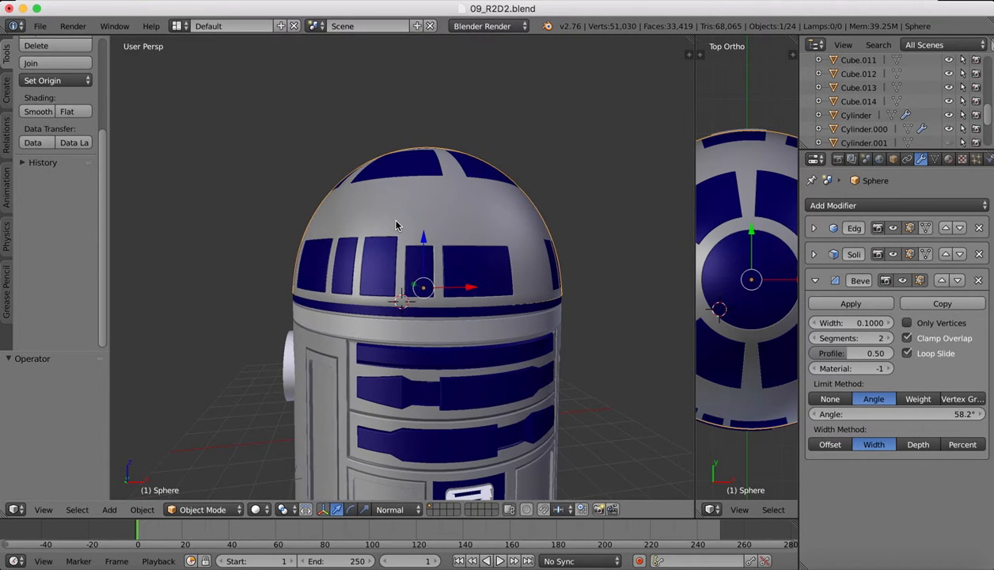
{"action": "scroll", "scroll_direction": "up", "scroll_amount": 3}
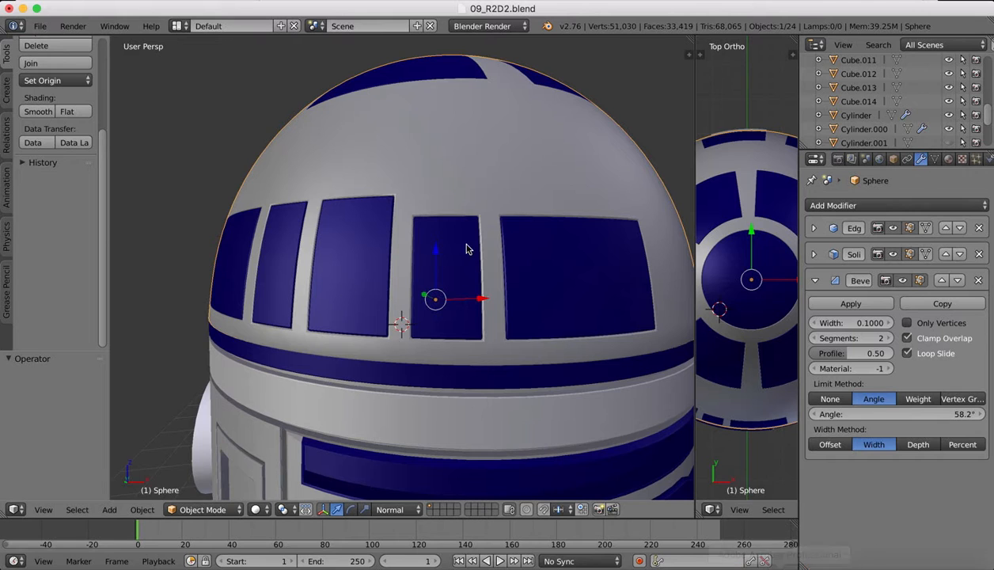
{"action": "left_click", "coordinate": [203, 509]}
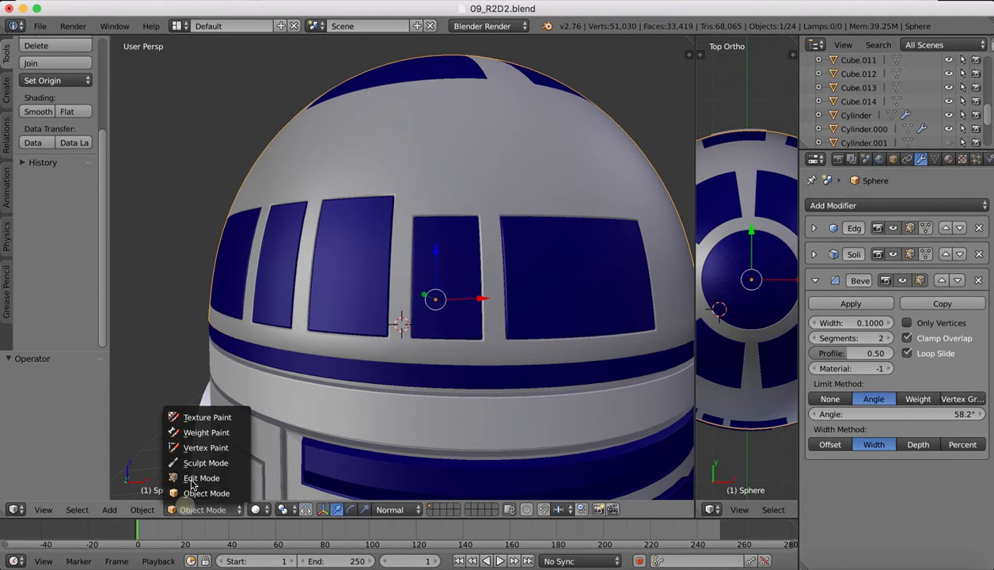
{"action": "left_click", "coordinate": [202, 478]}
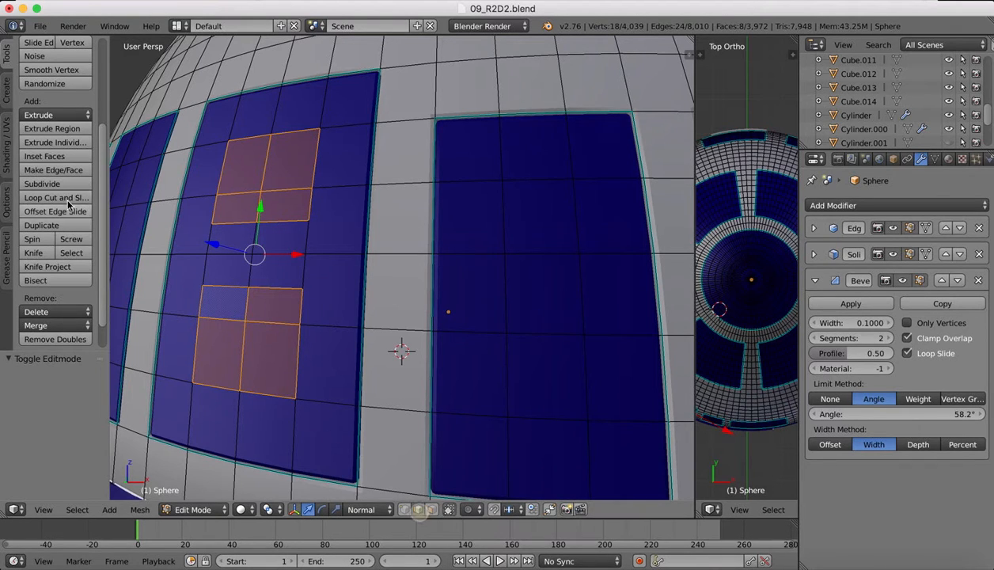
{"action": "left_click", "coordinate": [56, 196]}
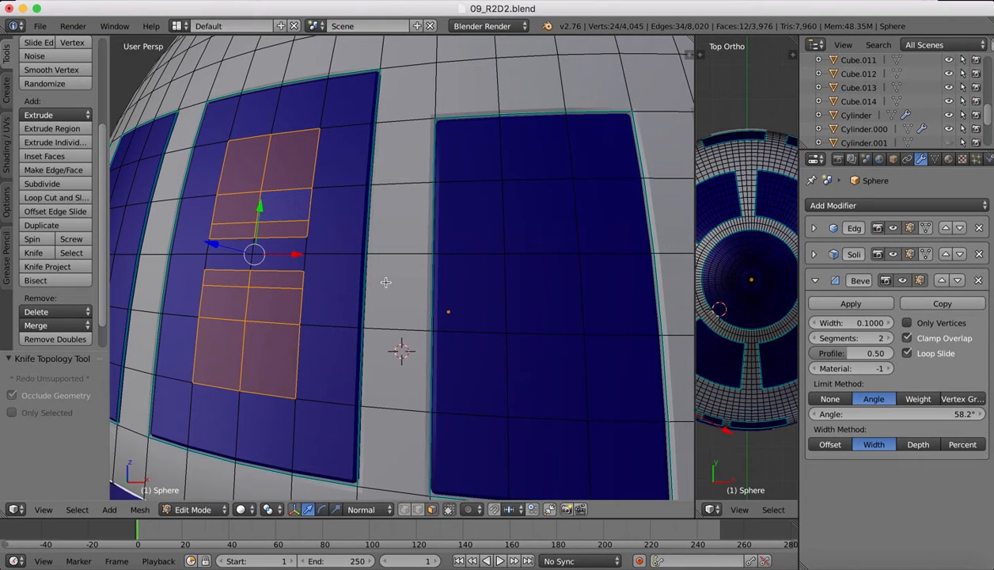
- Extrude the two square faces inward as recesses and set the bevel angle limit to 30°
{"action": "key", "text": "e"}
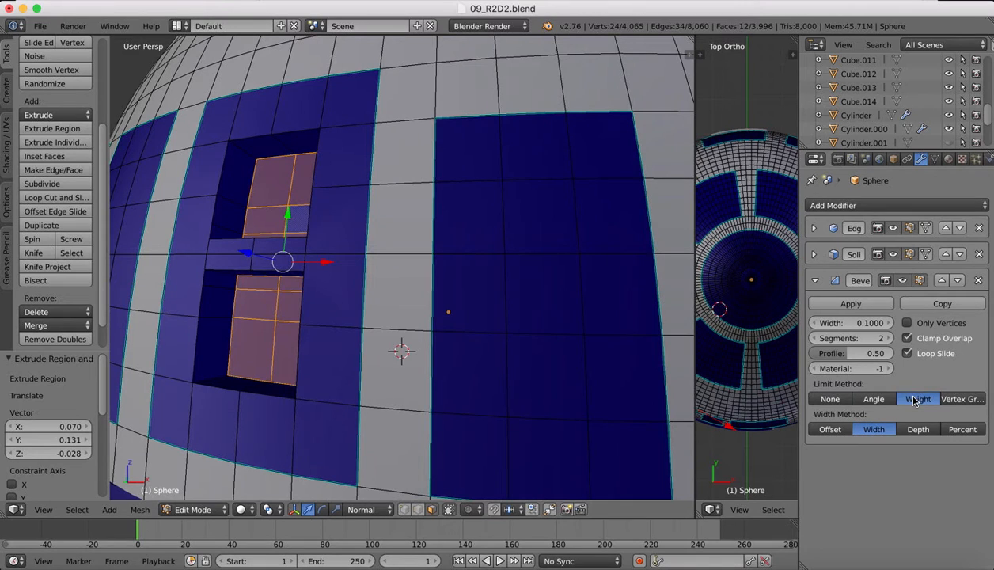
{"action": "left_click", "coordinate": [873, 399]}
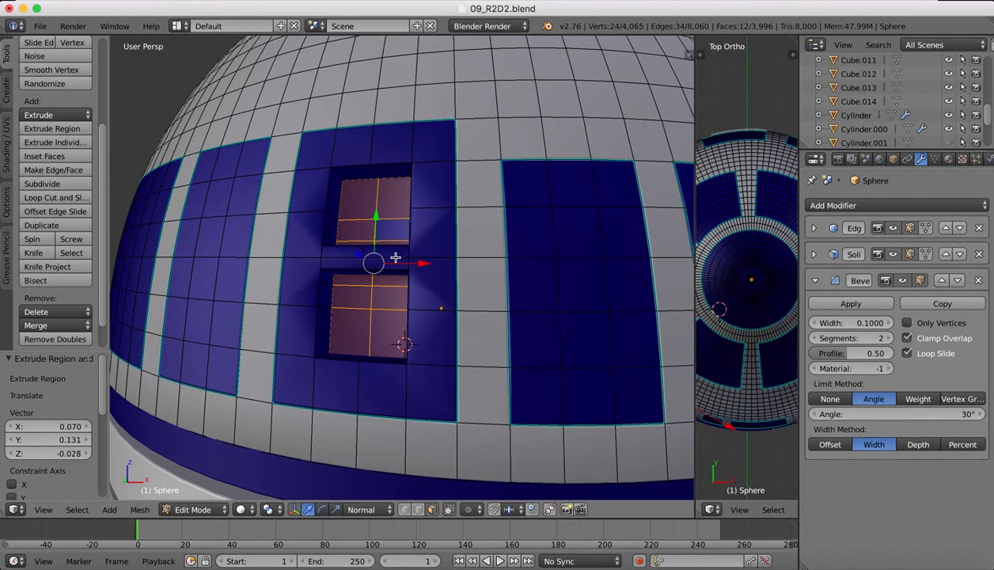
{"action": "mouse_move", "coordinate": [402, 282]}
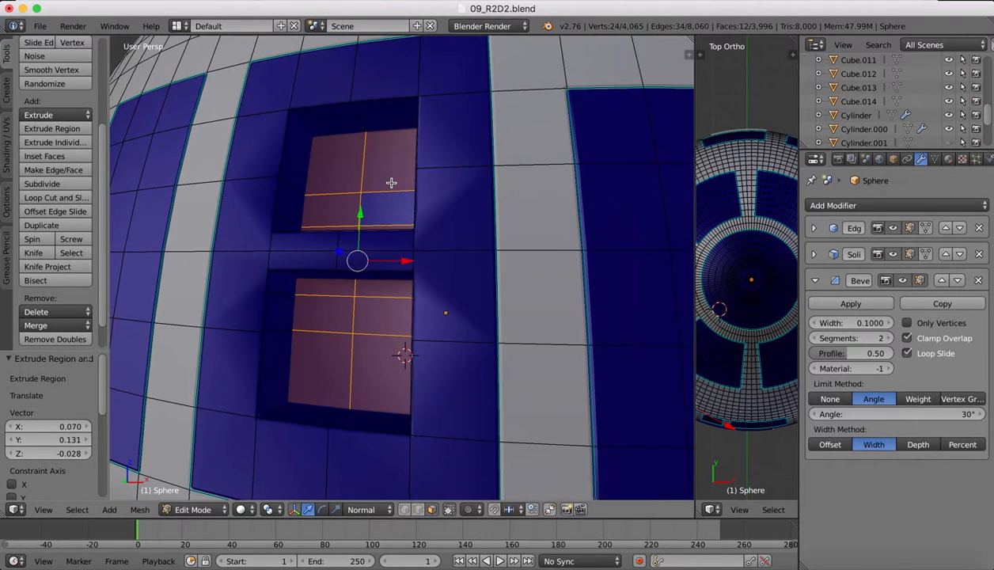
{"action": "mouse_move", "coordinate": [431, 279]}
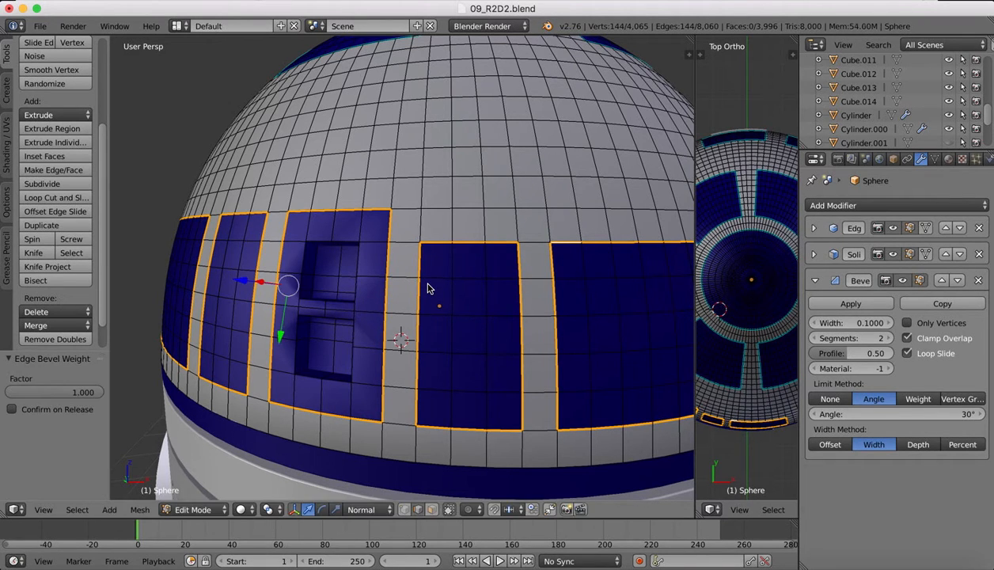
- Set the Bevel modifier's Limit Method to Weight and return to Object Mode to view the result
{"action": "left_click", "coordinate": [915, 399]}
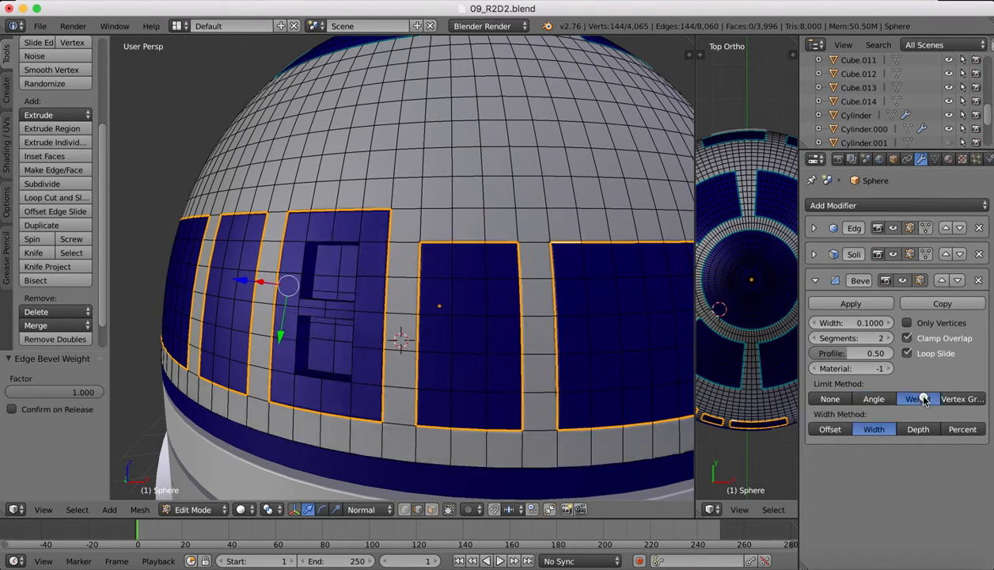
{"action": "left_click", "coordinate": [918, 399]}
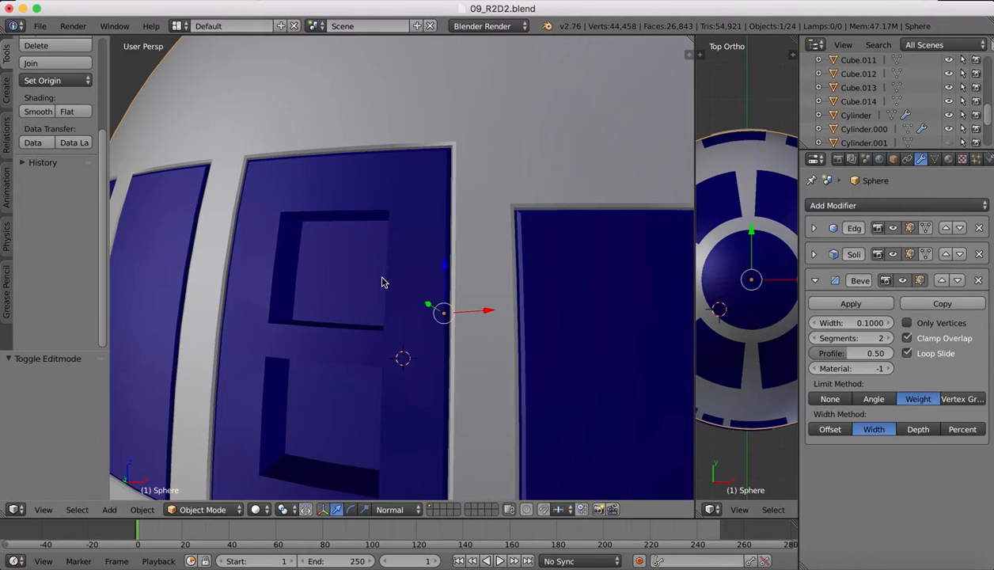
{"action": "mouse_move", "coordinate": [219, 500]}
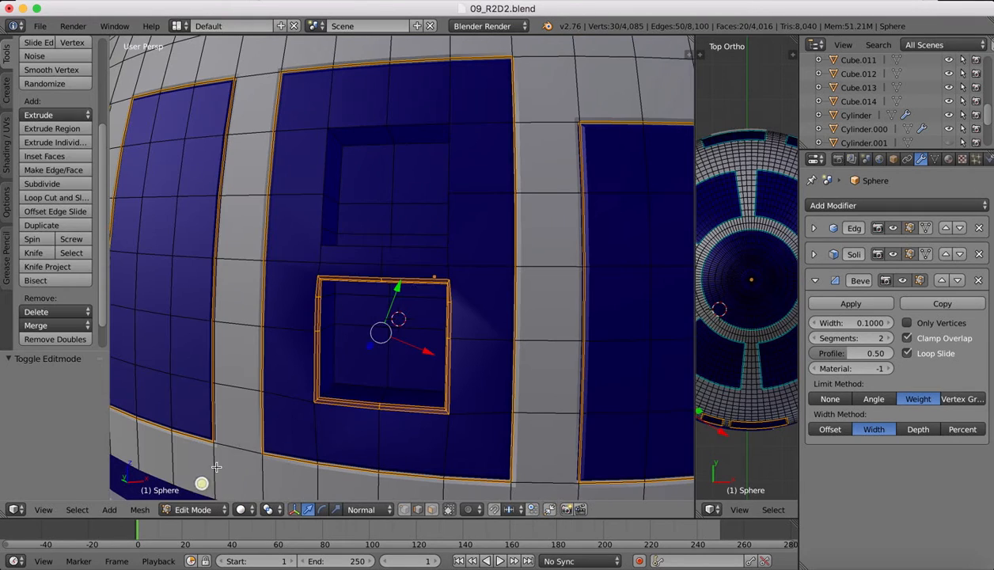
- Undo the last trial mesh edit inside the large dome panel
{"action": "key", "text": "cmd+z"}
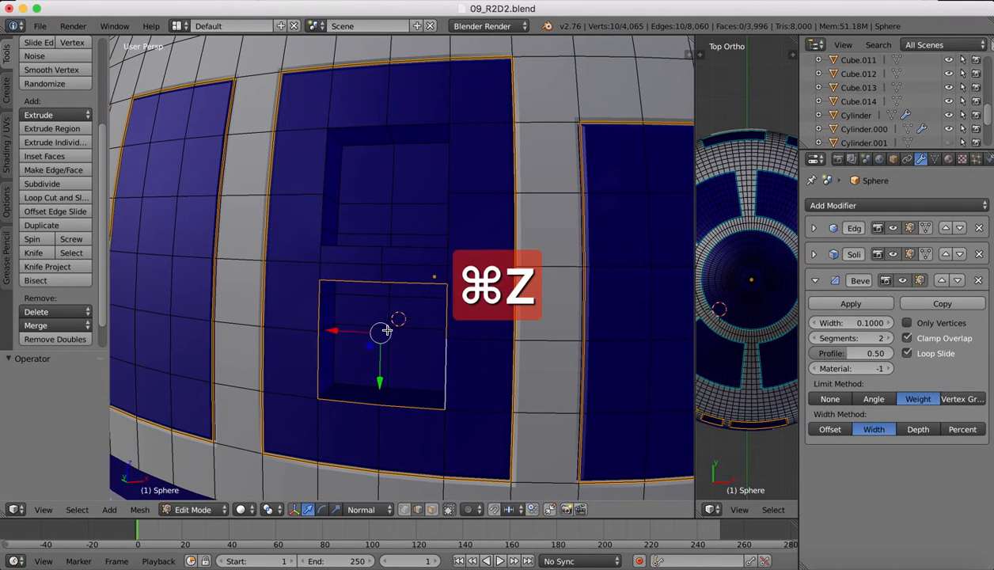
- Leave Edit Mode to review the beveled panel lines on dome and body
{"action": "key", "text": "cmd+z"}
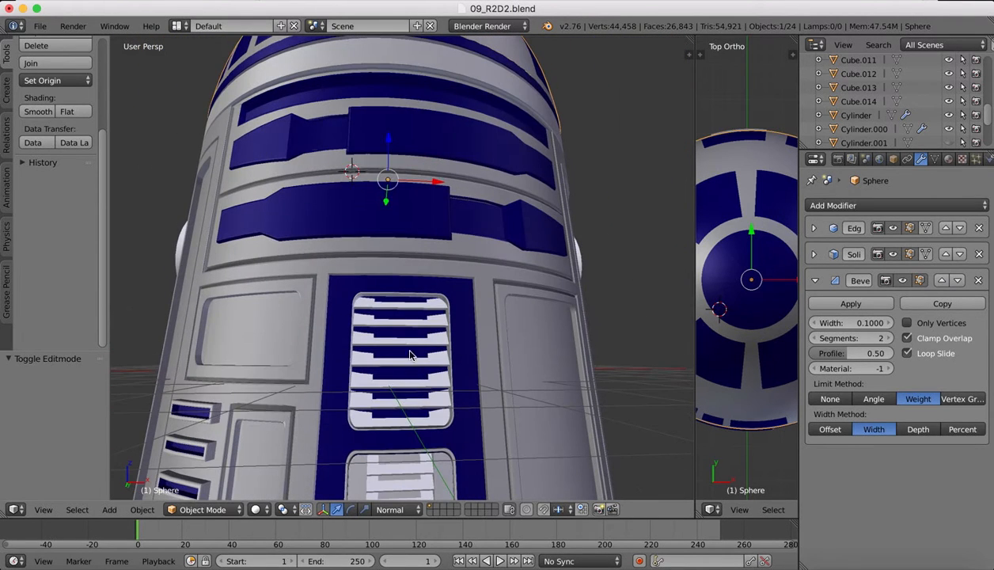
{"action": "mouse_move", "coordinate": [404, 298]}
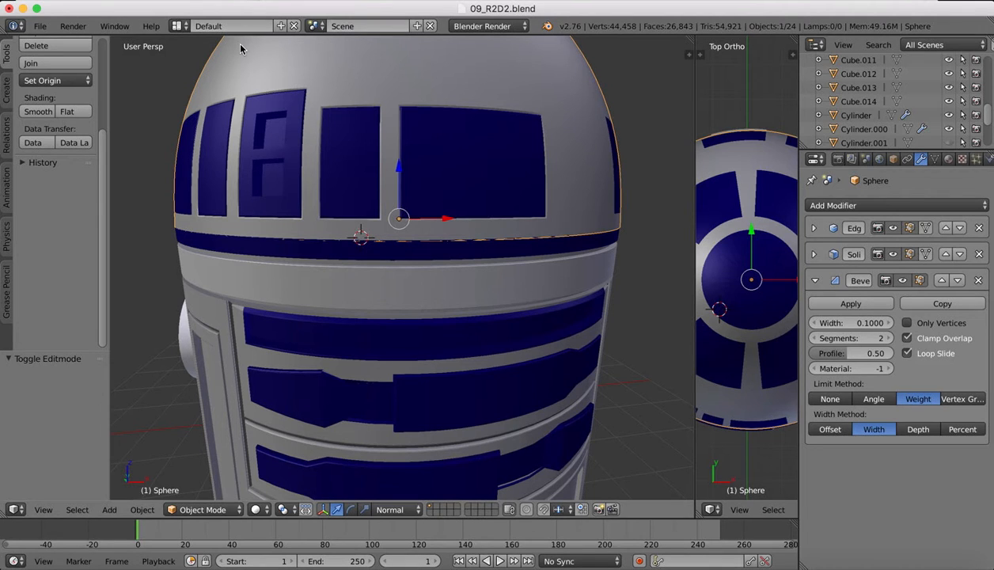
{"action": "mouse_move", "coordinate": [364, 150]}
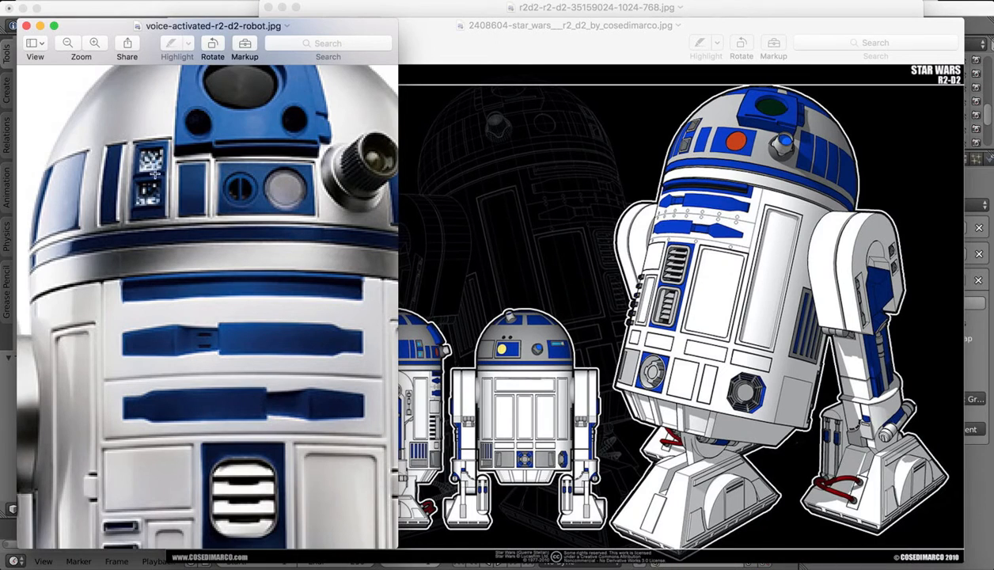
{"action": "mouse_move", "coordinate": [281, 182]}
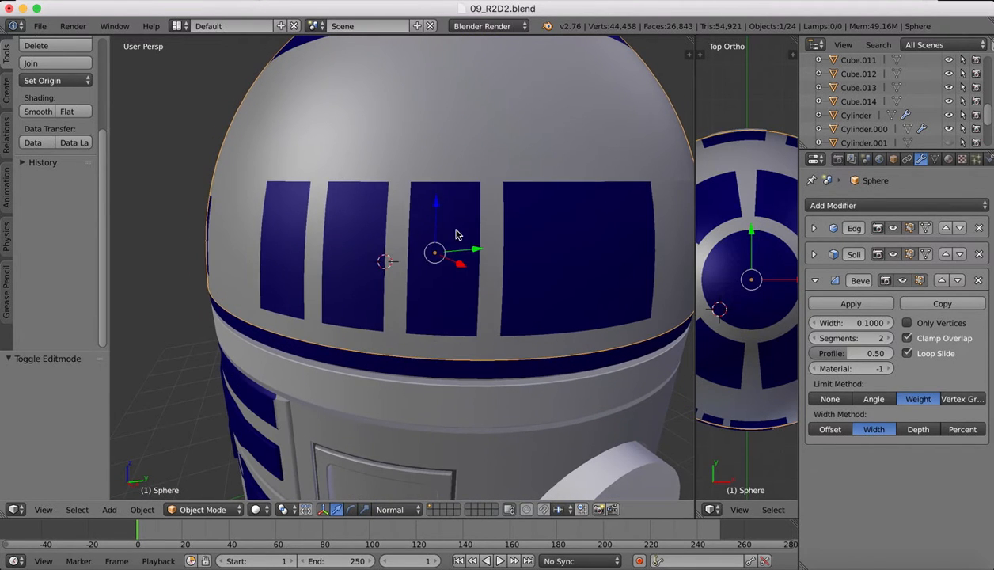
- Bring up the interaction mode list over the R2D2 head in Object Mode
{"action": "left_click", "coordinate": [203, 509]}
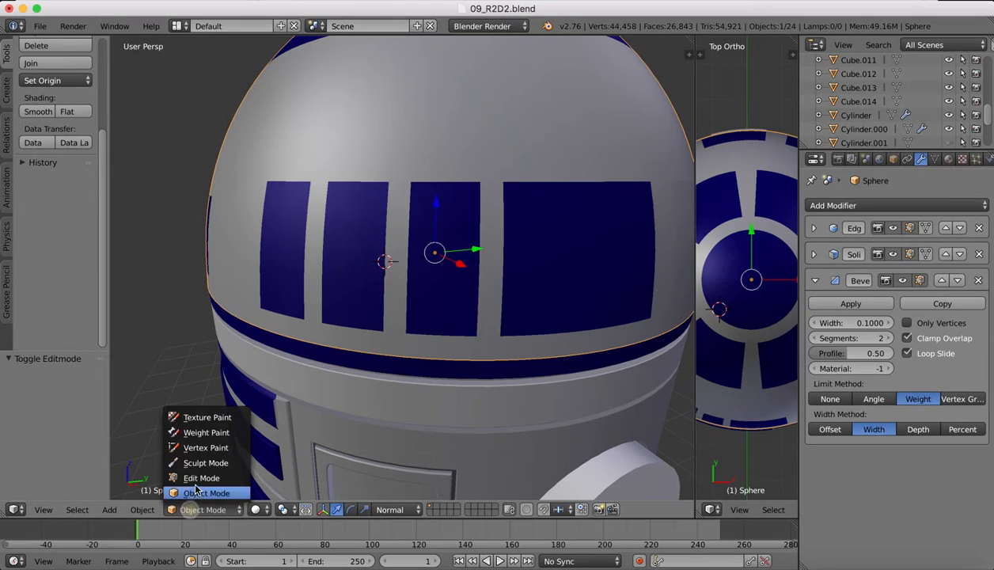
- Enter Edit Mode and start an Edge Bevel Weight change on the selected panel edges
{"action": "left_click", "coordinate": [202, 478]}
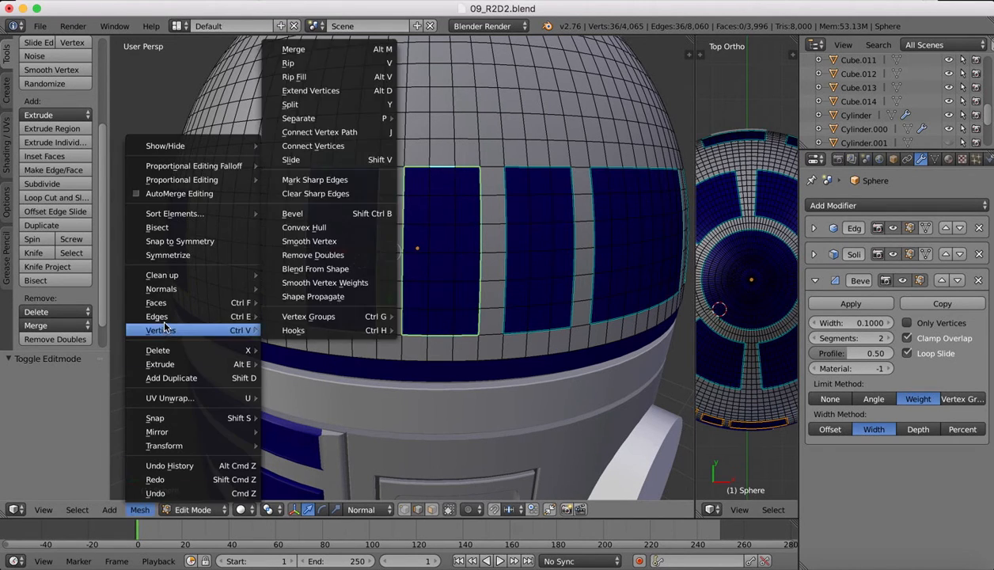
{"action": "mouse_move", "coordinate": [155, 317]}
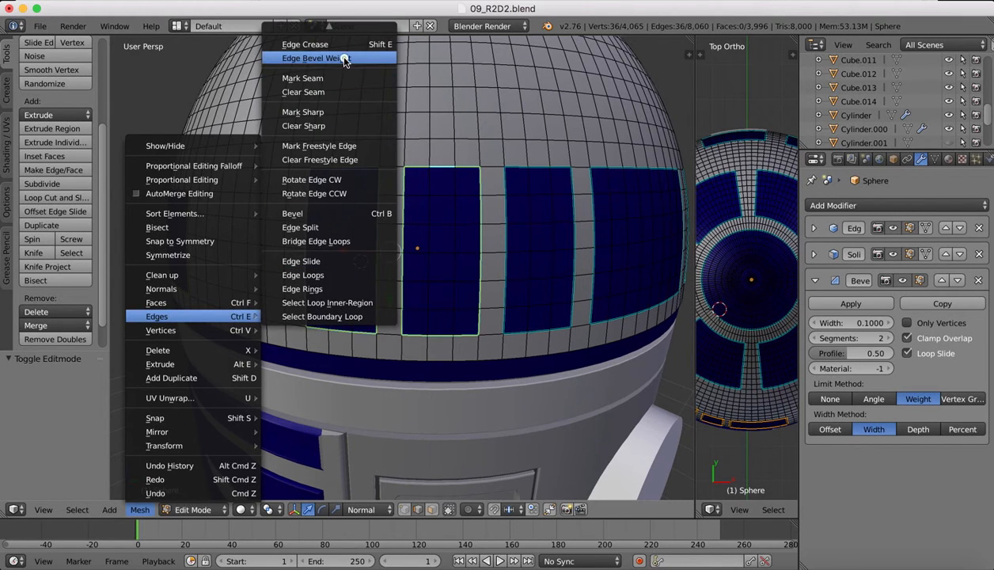
{"action": "left_click", "coordinate": [313, 57]}
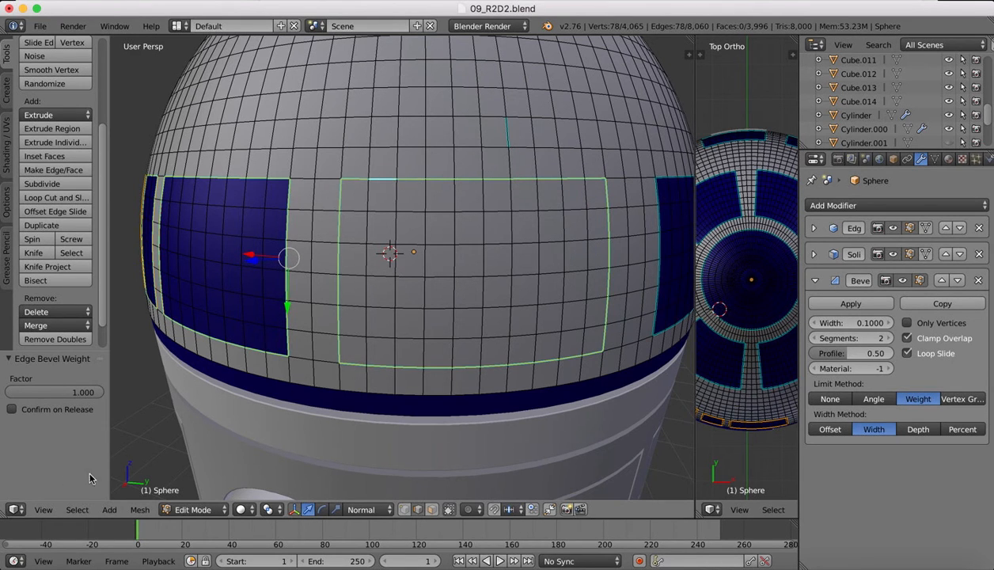
- Confirm an edge bevel weight of 1.000 on the selected panel outline edges
{"action": "left_click", "coordinate": [140, 509]}
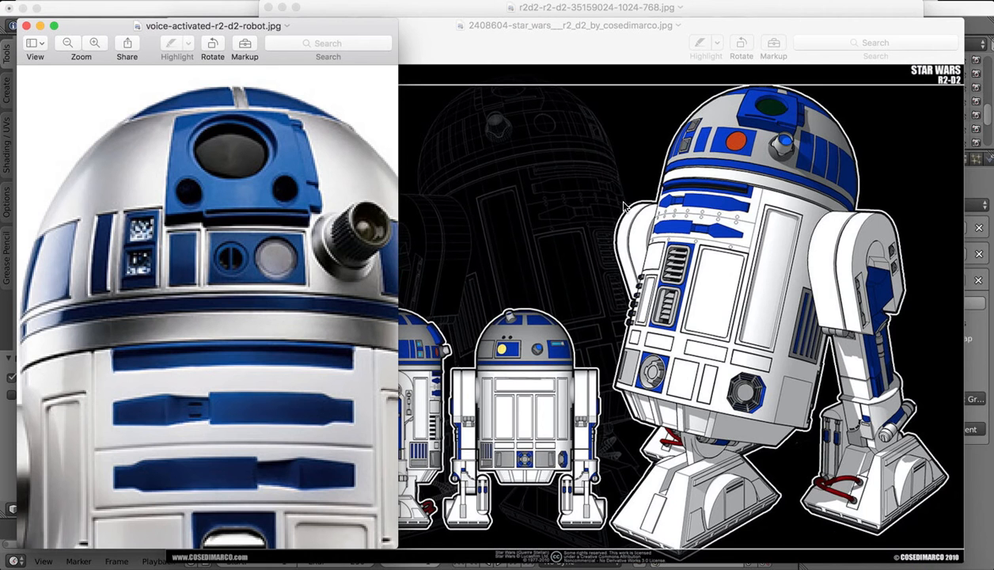
{"action": "mouse_move", "coordinate": [307, 134]}
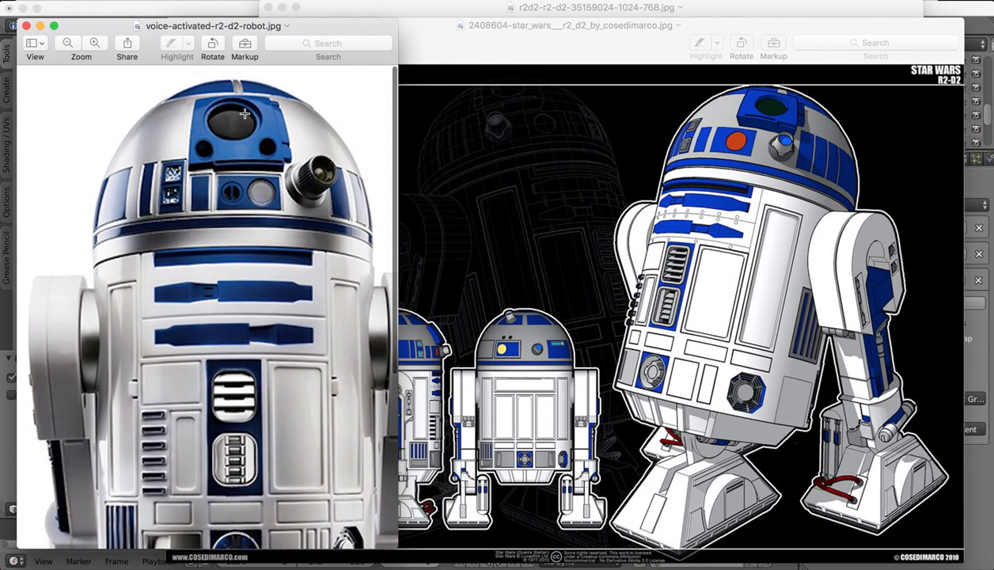
{"action": "mouse_move", "coordinate": [334, 202]}
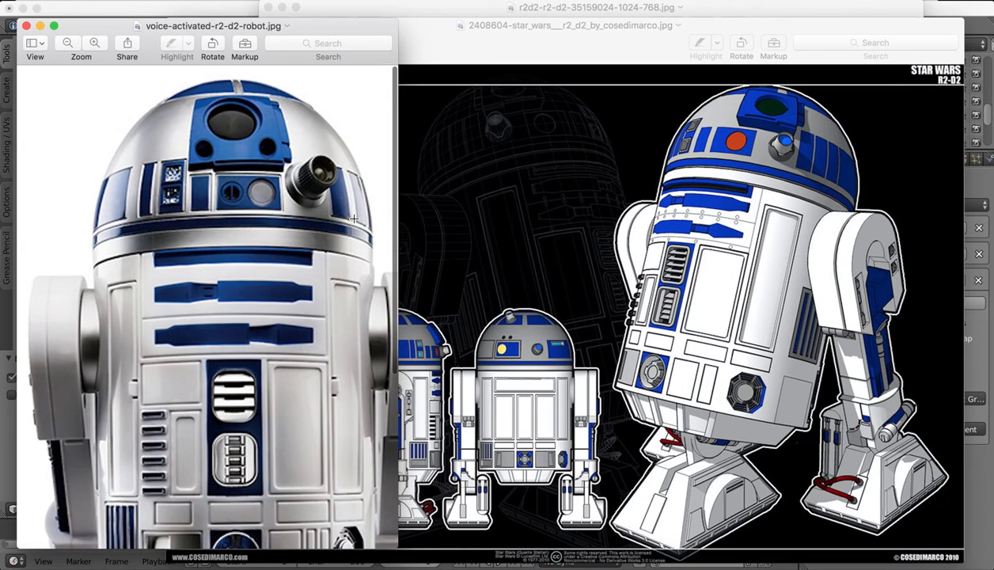
{"action": "mouse_move", "coordinate": [323, 178]}
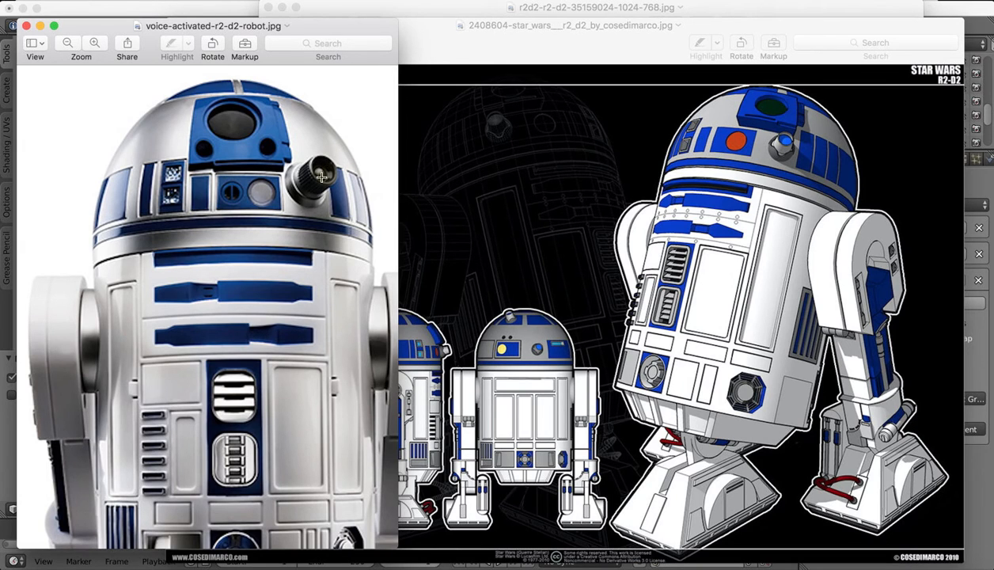
{"action": "mouse_move", "coordinate": [715, 185]}
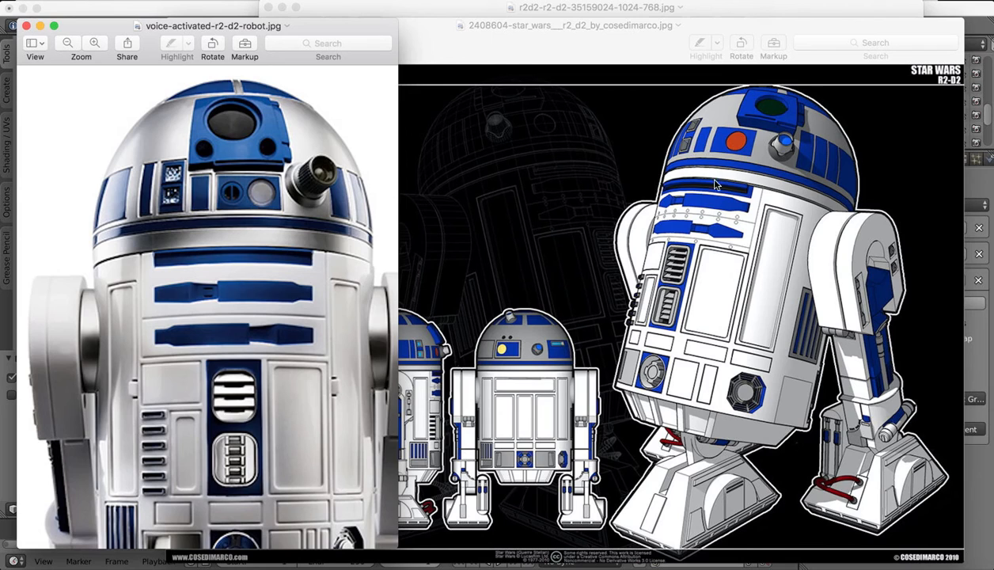
{"action": "mouse_move", "coordinate": [320, 349]}
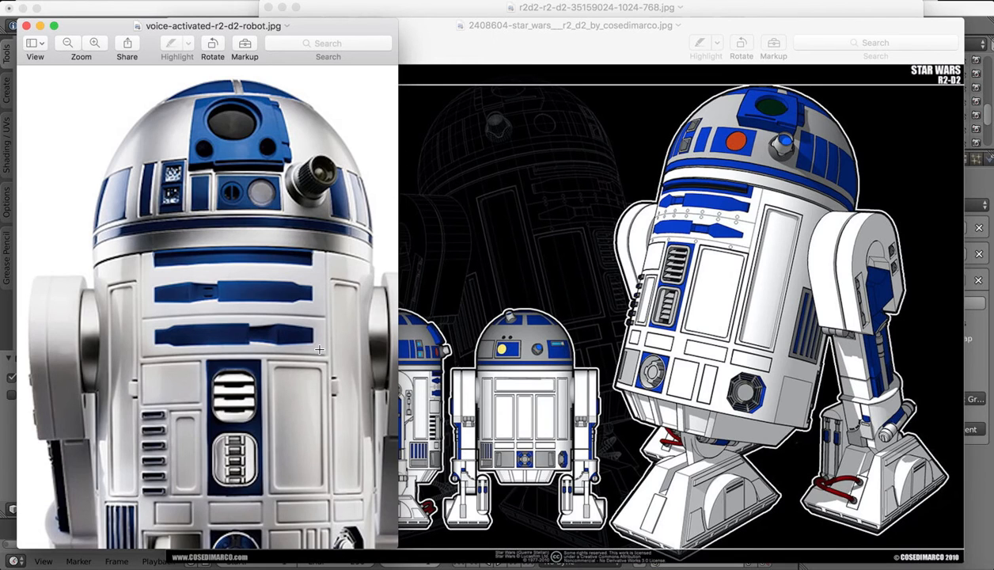
{"action": "mouse_move", "coordinate": [233, 119]}
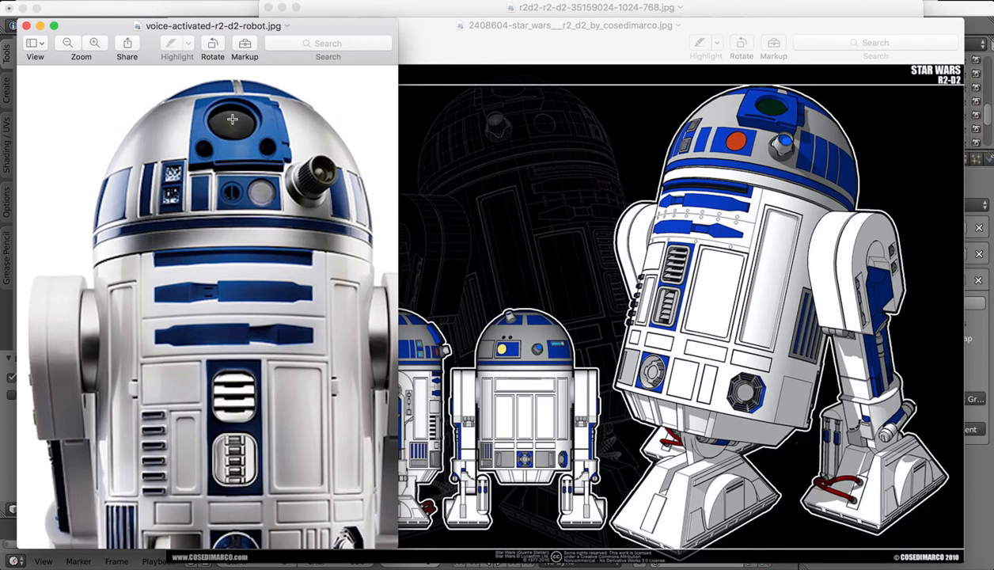
{"action": "mouse_move", "coordinate": [231, 103]}
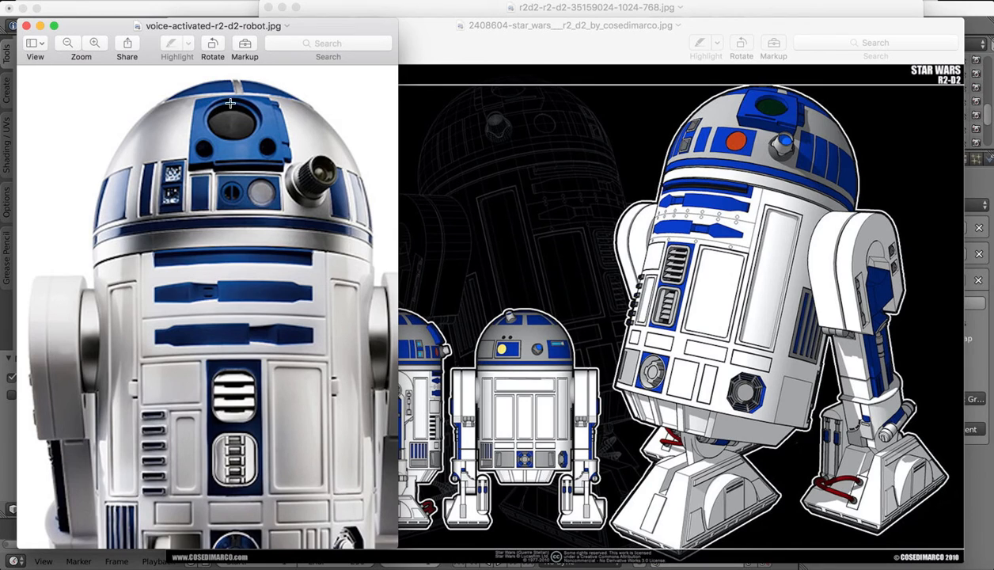
{"action": "mouse_move", "coordinate": [323, 374]}
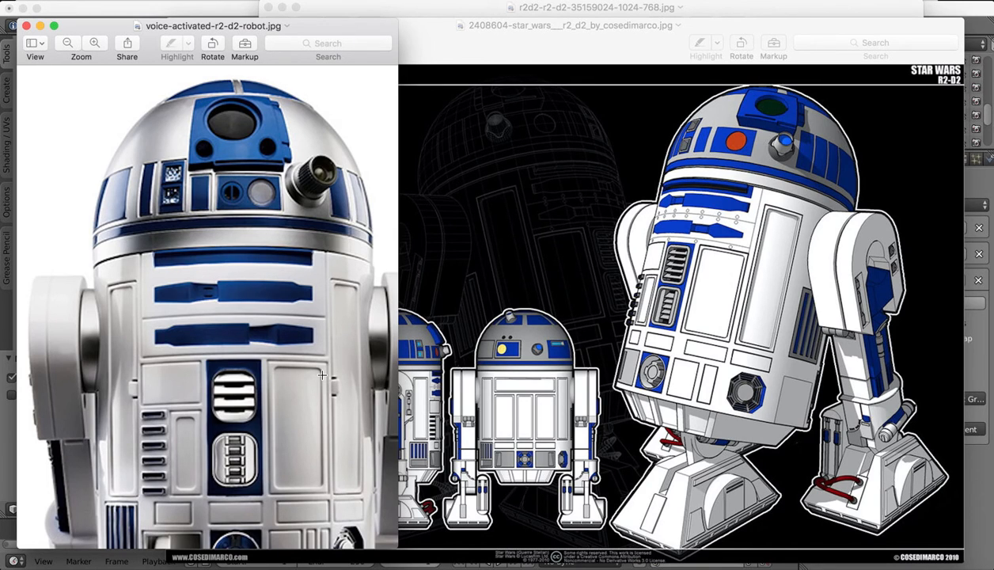
{"action": "mouse_move", "coordinate": [199, 216]}
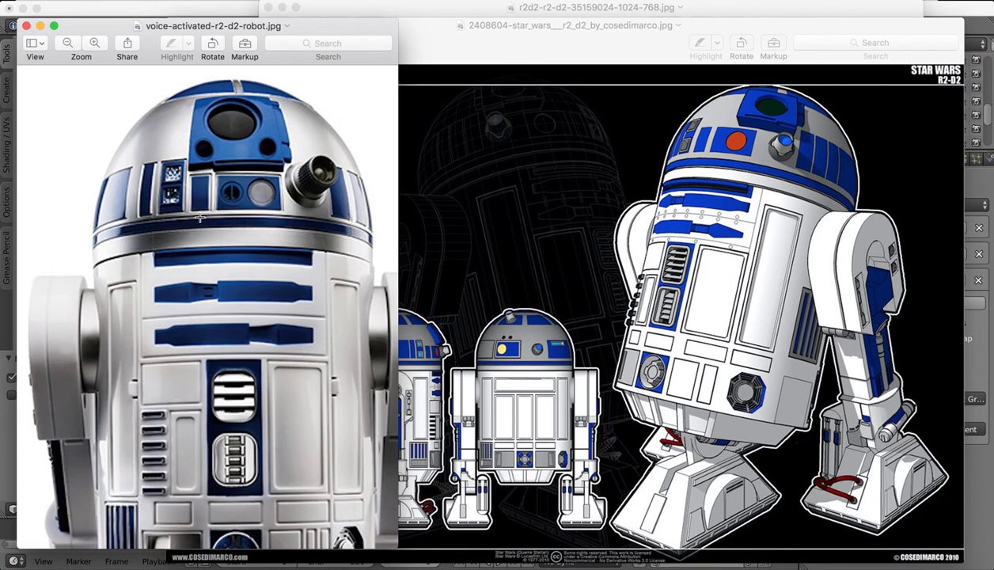
{"action": "mouse_move", "coordinate": [139, 142]}
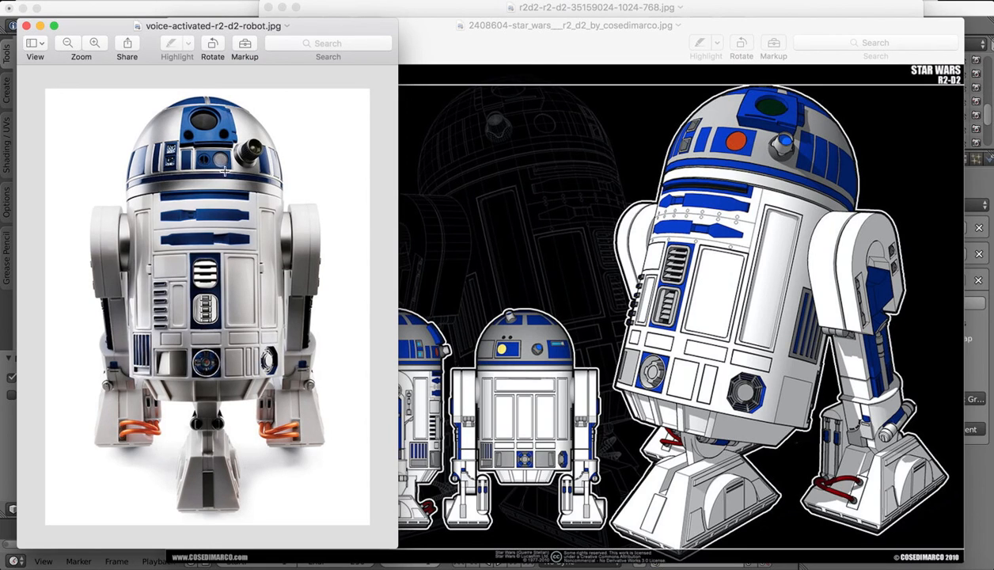
{"action": "mouse_move", "coordinate": [541, 231]}
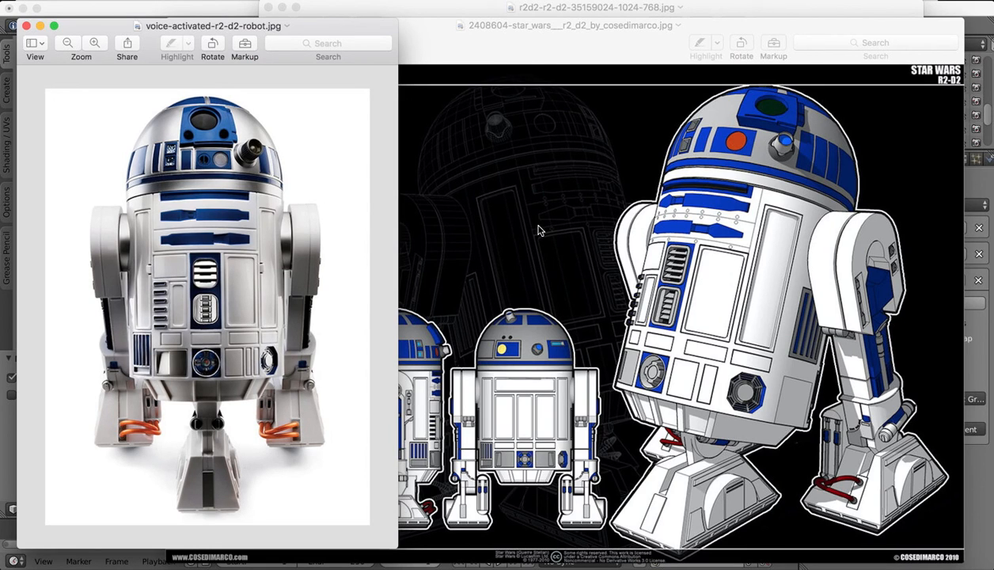
{"action": "mouse_move", "coordinate": [420, 241]}
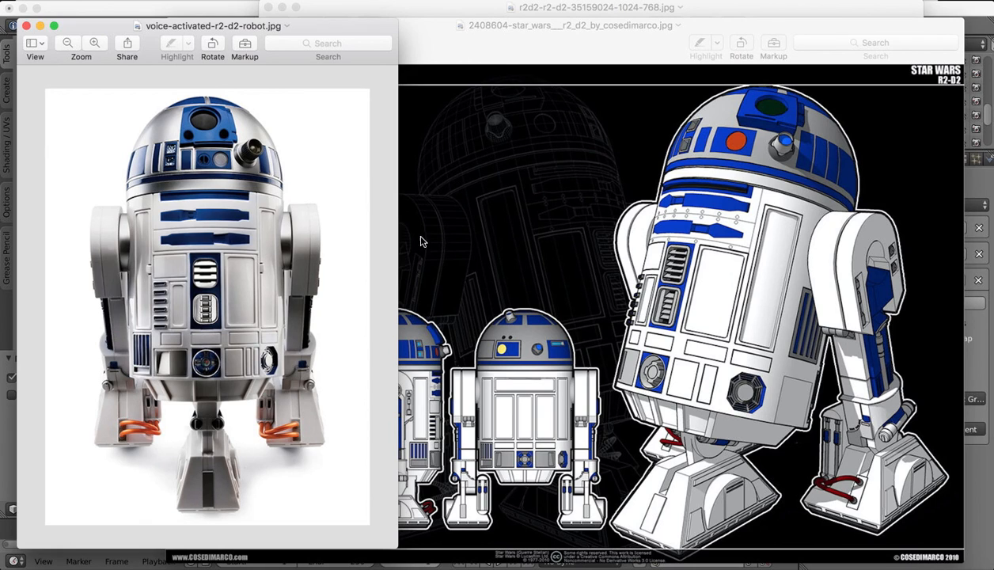